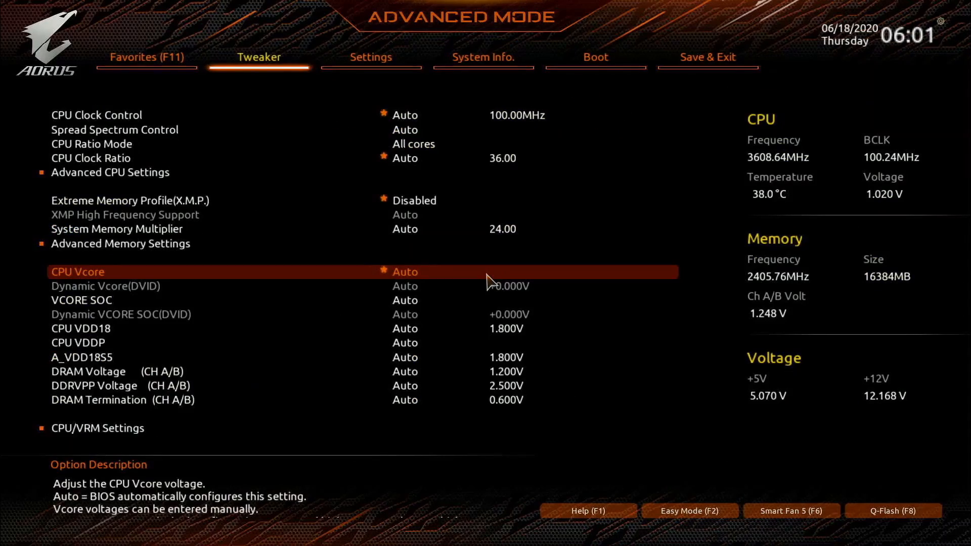
# Step: Visit the Boot page, return to Tweaker and enter the Advanced CPU Settings submenu
pyautogui.click(594, 57)
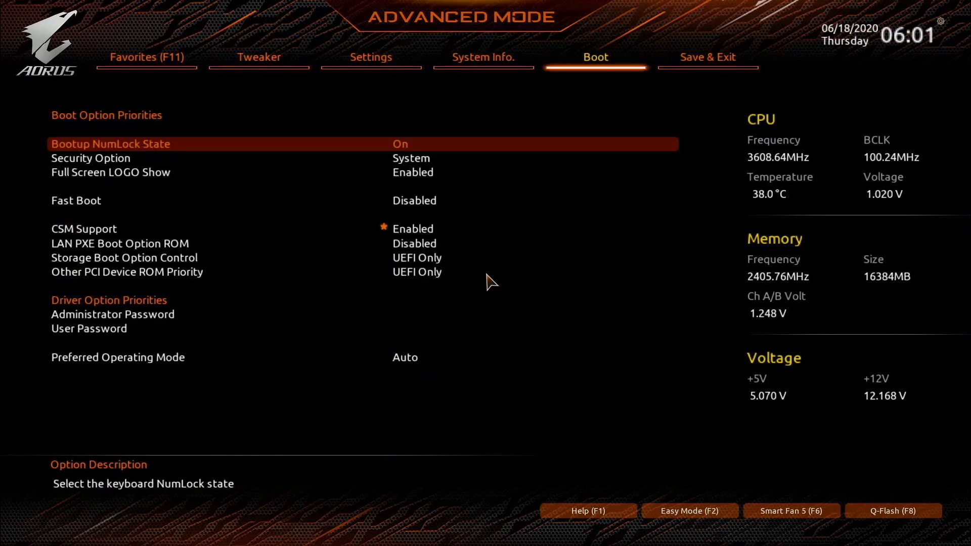
pyautogui.click(259, 57)
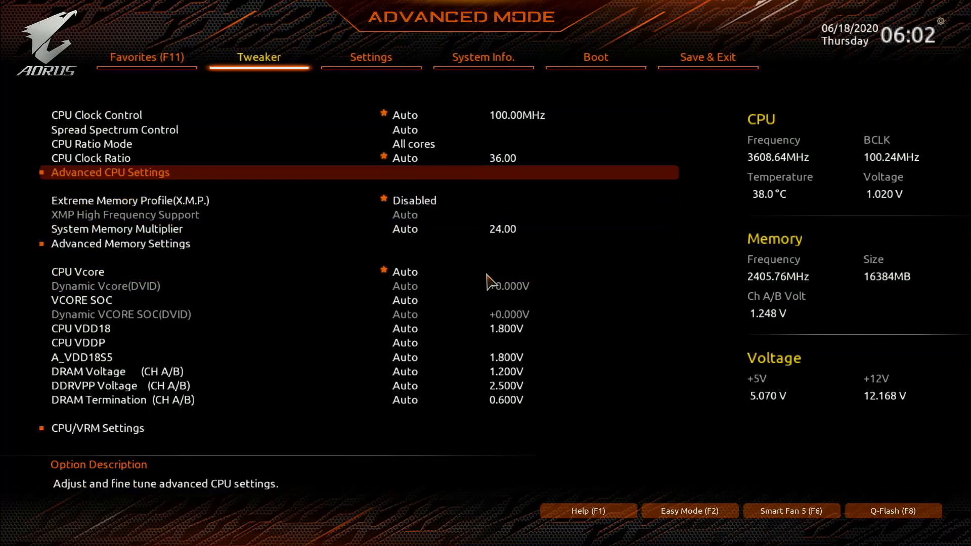
pyautogui.click(110, 172)
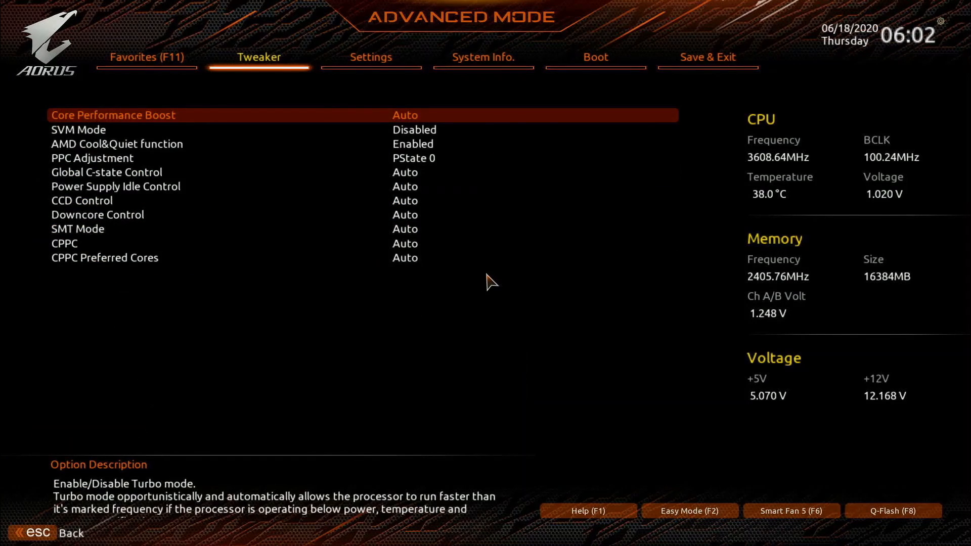